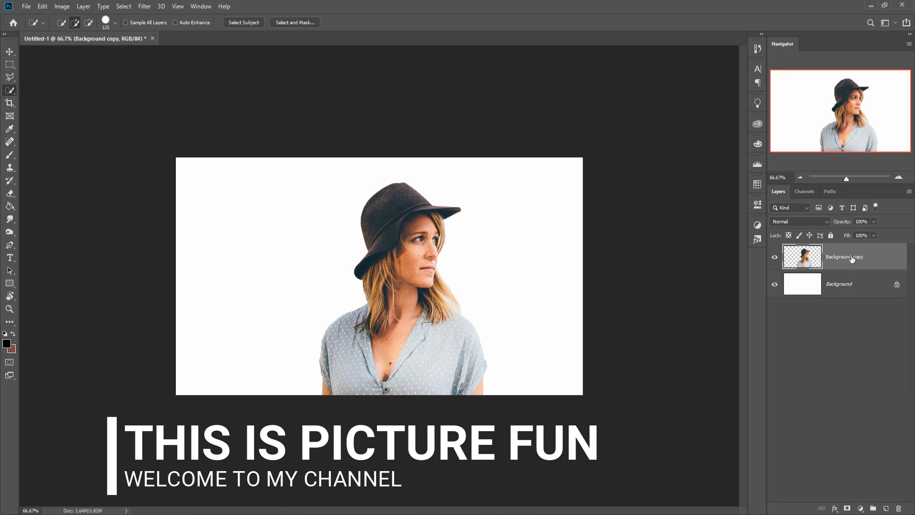
Duplicate the cutout portrait layer to create Background copy 2 on top
right_click(844, 256)
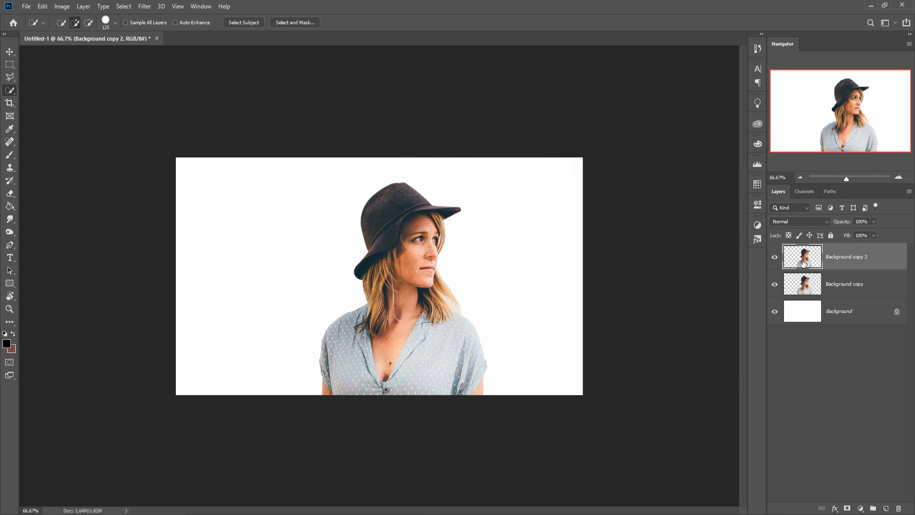
click(144, 6)
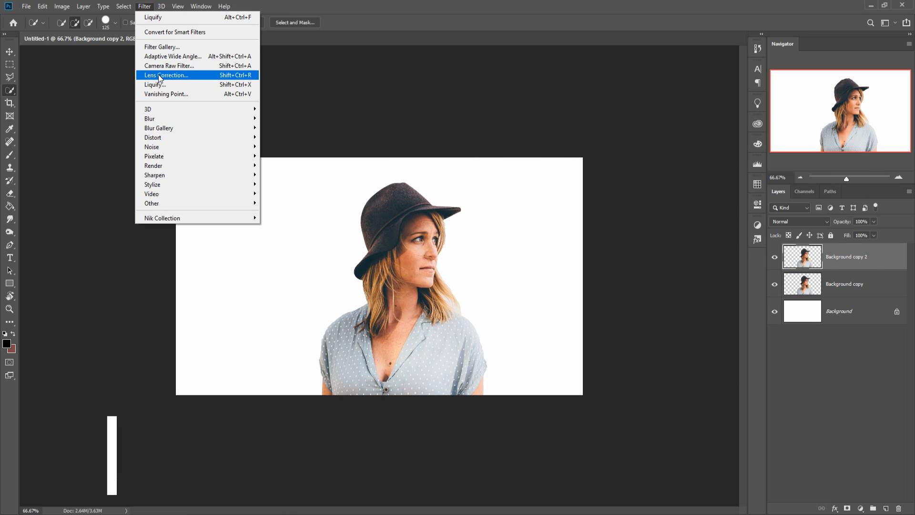
Liquify the top copy, smearing the hat, hair and shirt in long streaks toward the left edge
click(154, 84)
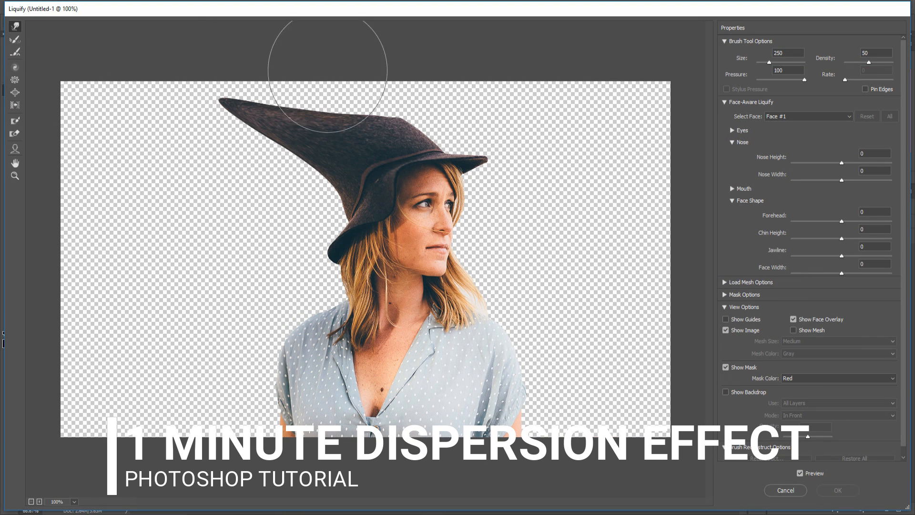
drag(329, 69, 270, 234)
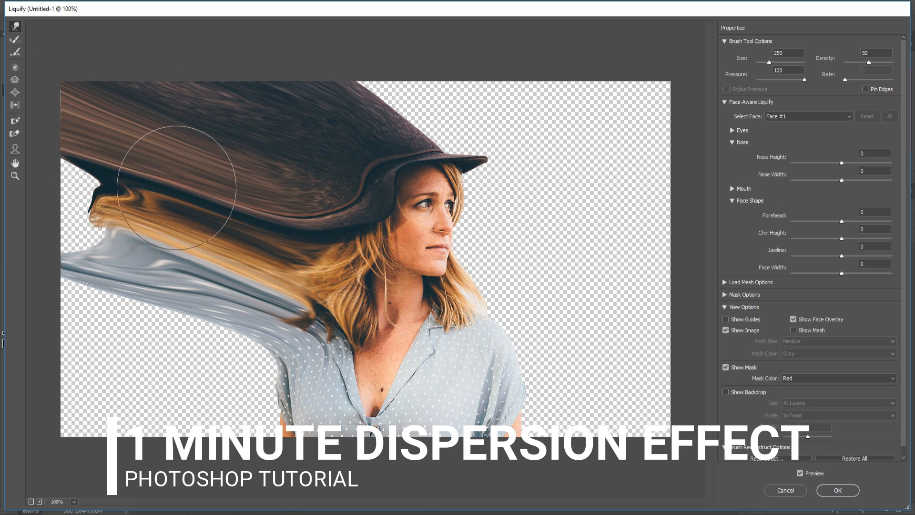
drag(175, 187, 217, 415)
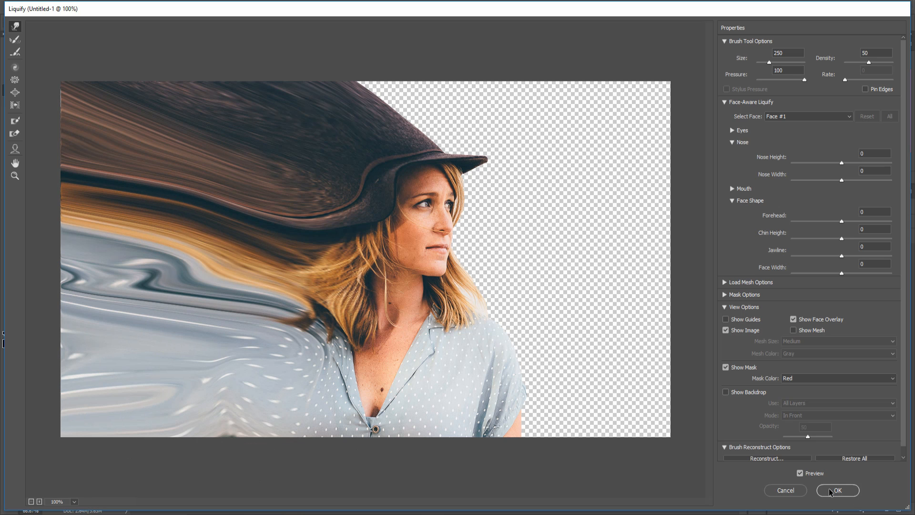
click(839, 490)
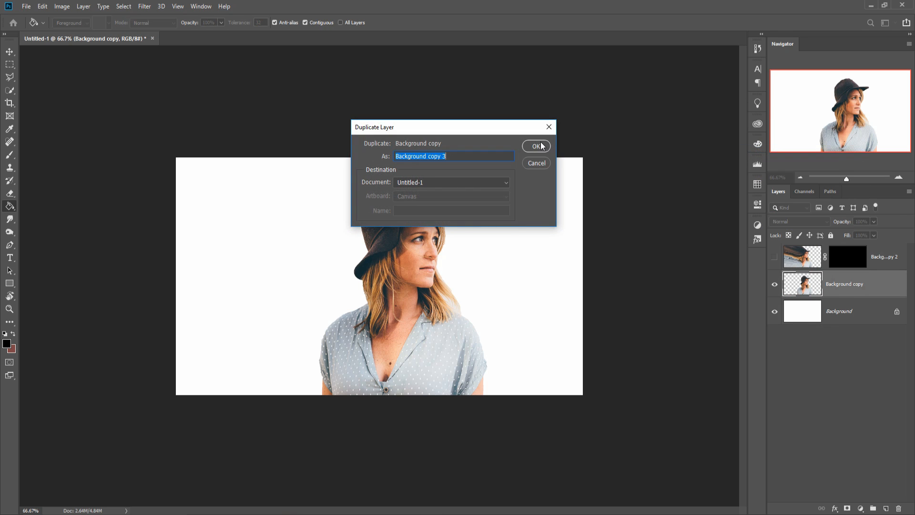
Create Background copy 3 and mask its left side so the hat, face and shirt dissolve into smoke
click(536, 146)
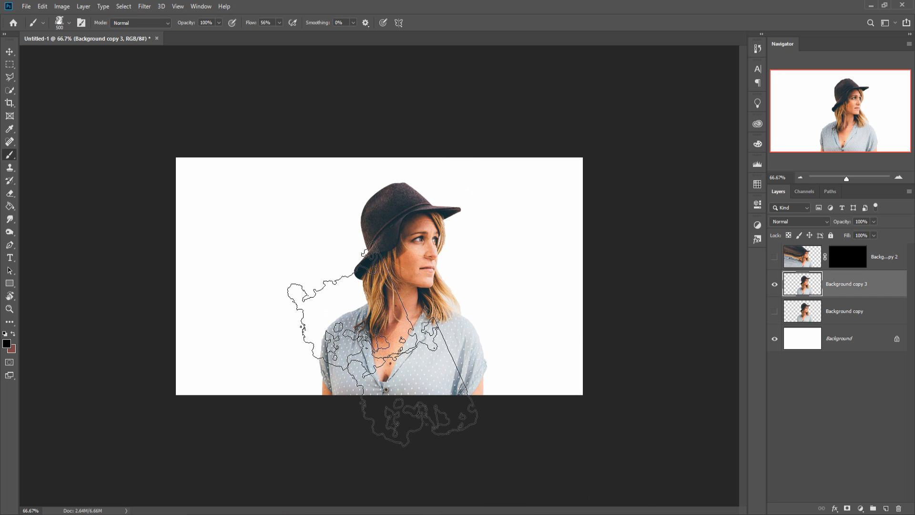
click(70, 21)
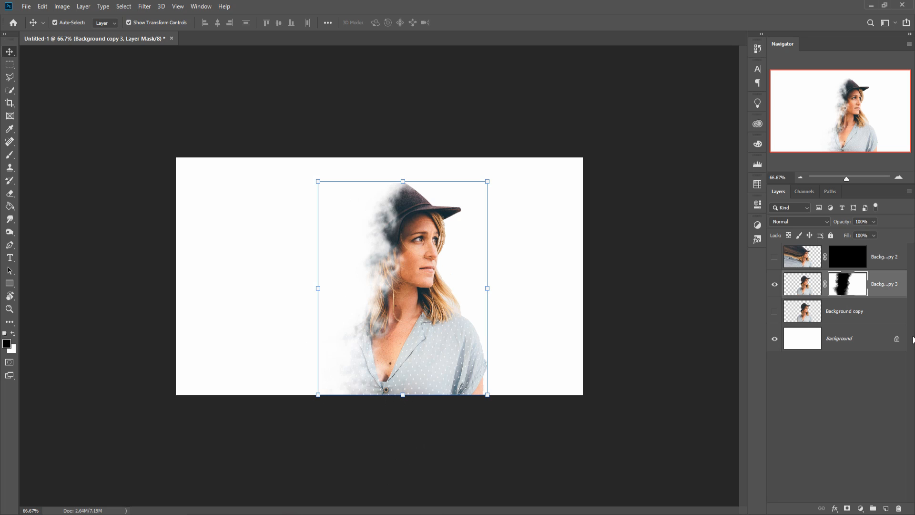
Paint white with the dispersion brush on Background copy 2's mask to reveal drifting smoke streaks
click(846, 256)
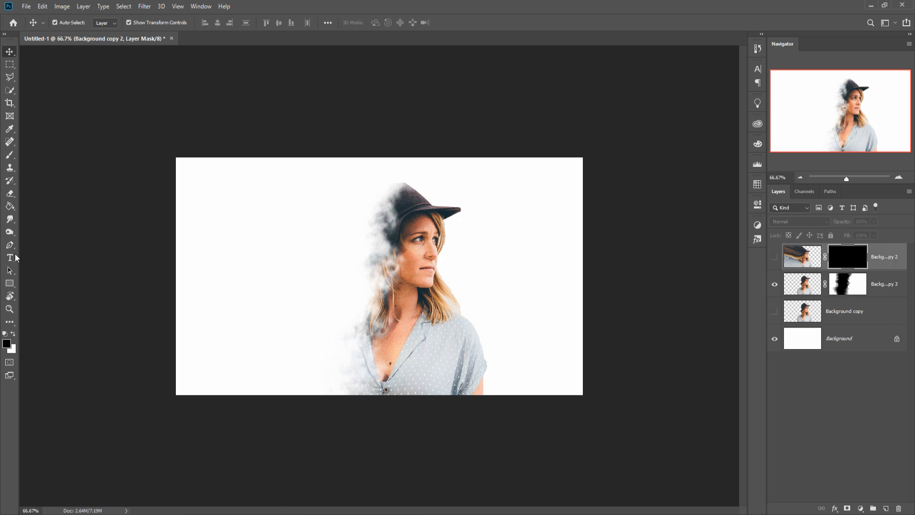
click(9, 90)
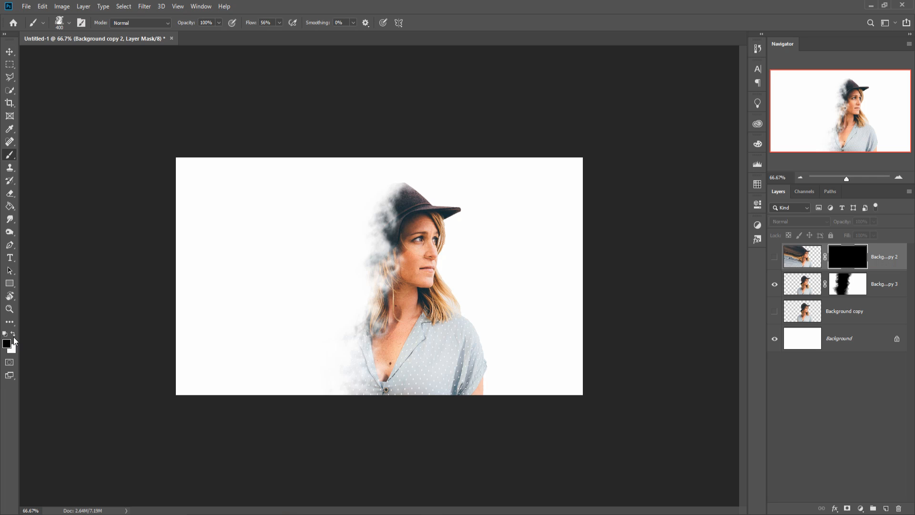
click(13, 338)
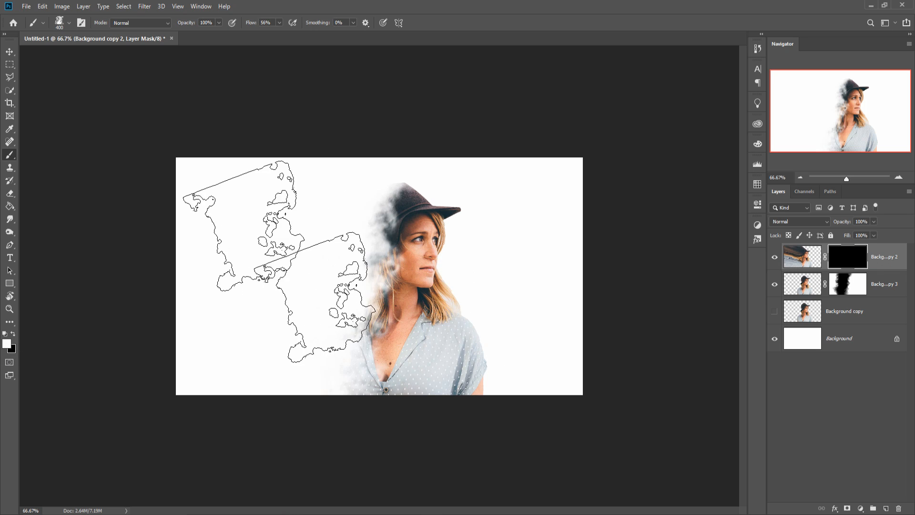
click(35, 22)
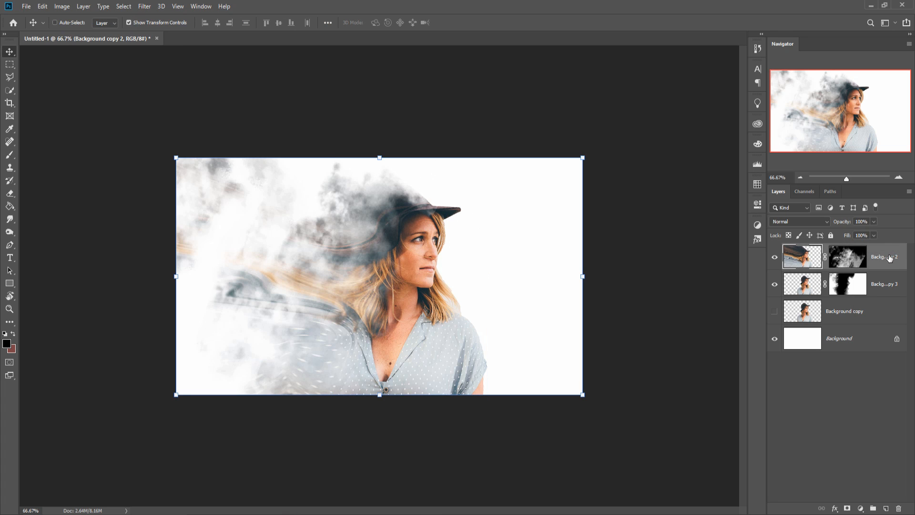
Merge visible layers into Layer 1 and launch Color Efex Pro 4 from the Nik Collection
click(144, 6)
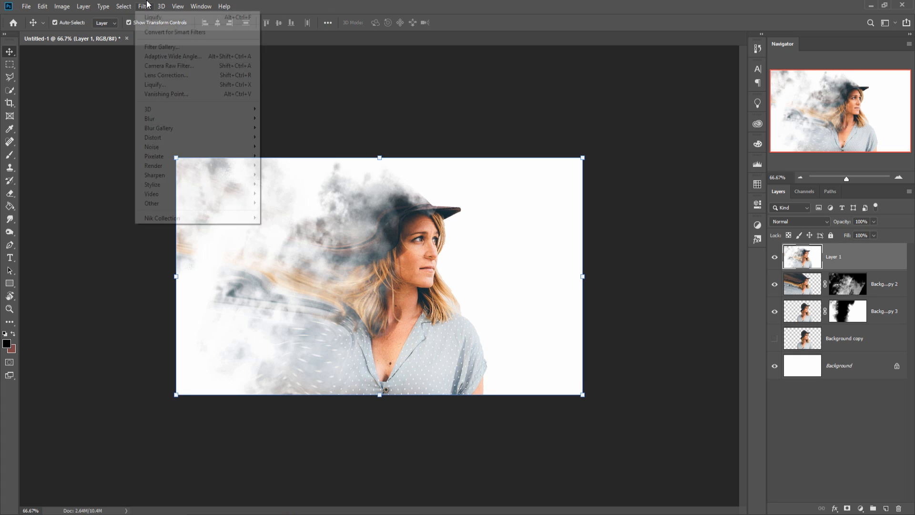
click(162, 218)
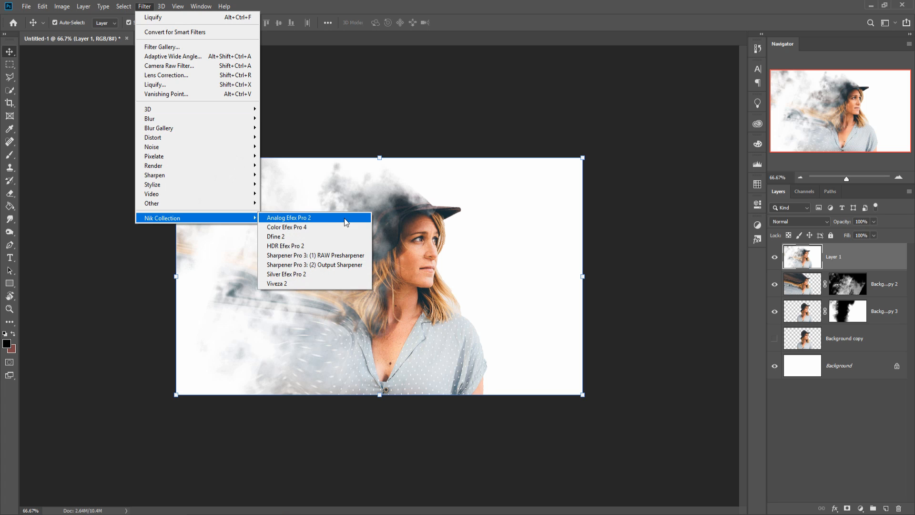
click(287, 227)
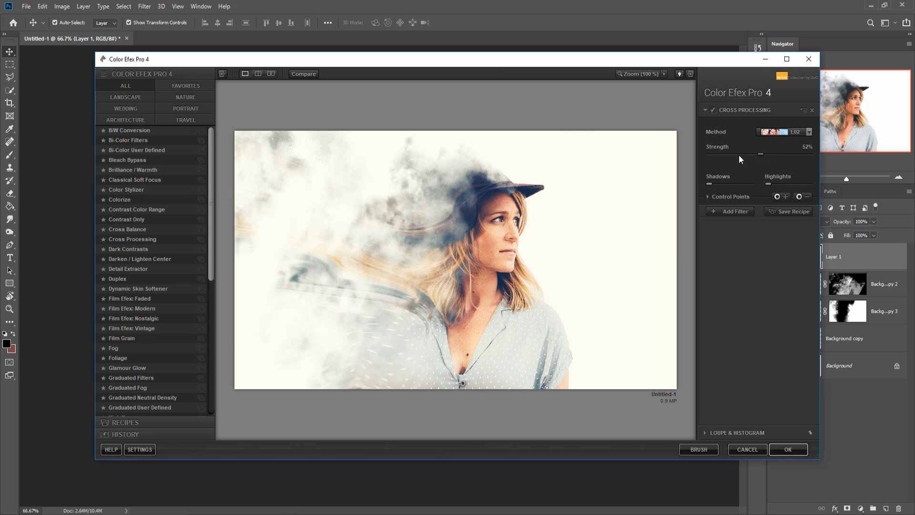
mouse_move(759, 158)
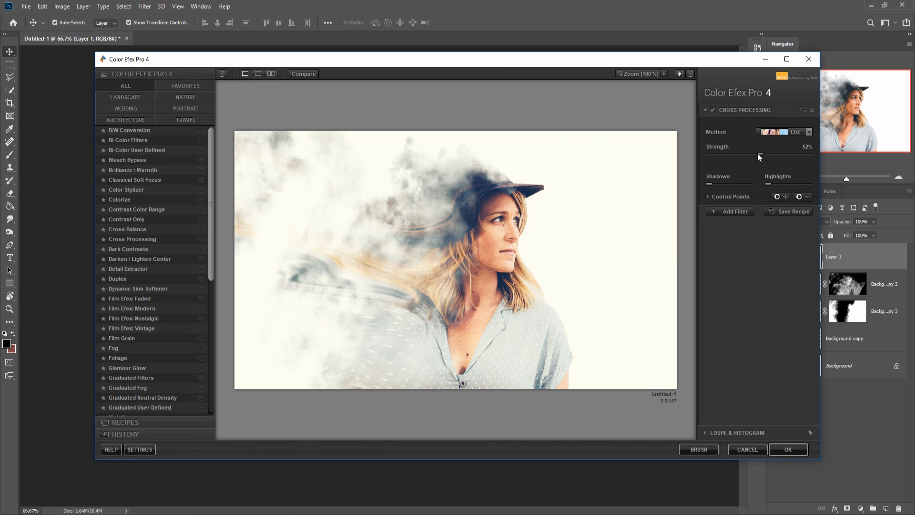
Reduce the Cross Processing strength from 52% to 39%
drag(759, 155, 735, 155)
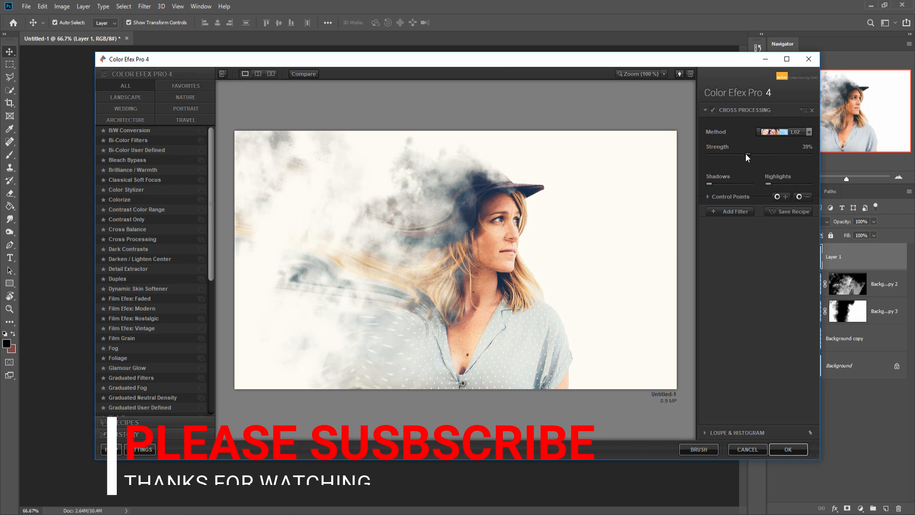